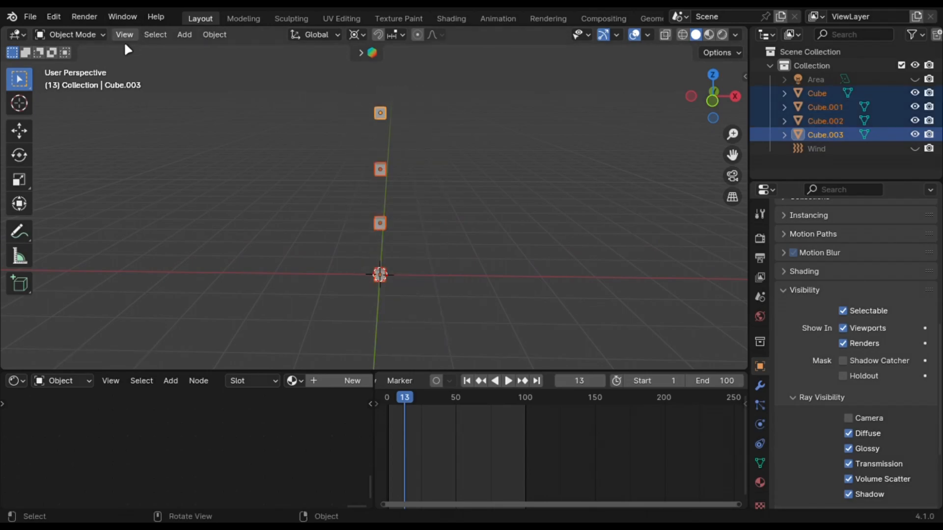
Turn the four selected cubes into Quick Smoke emitters and stretch the domain's top face upward.
left_click(214, 35)
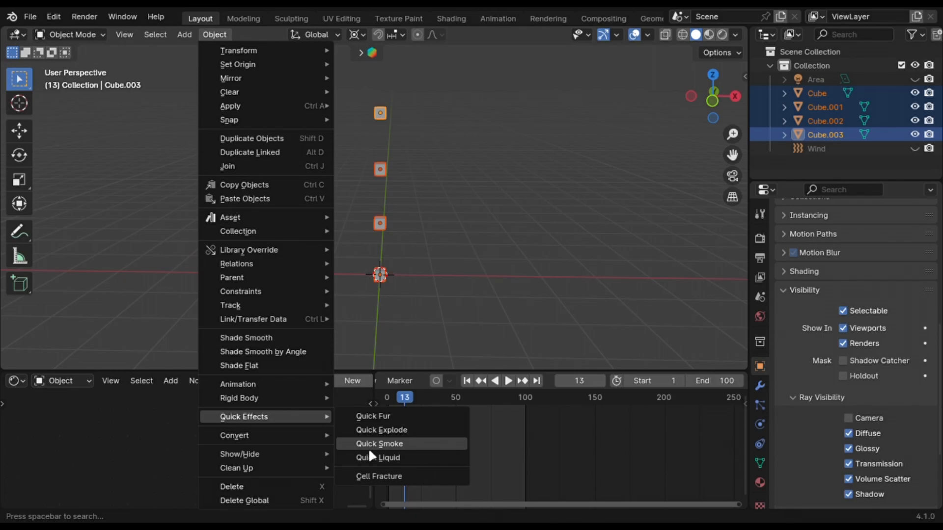
left_click(379, 444)
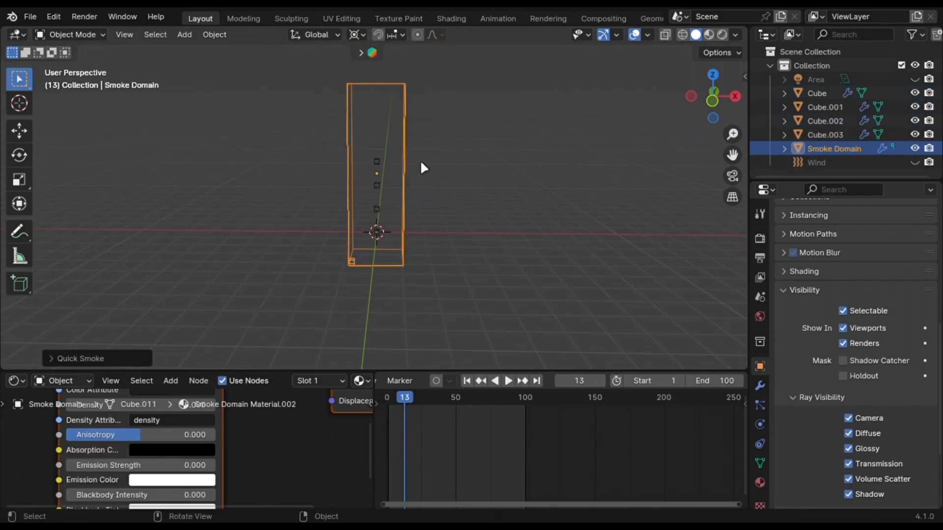
key("Tab")
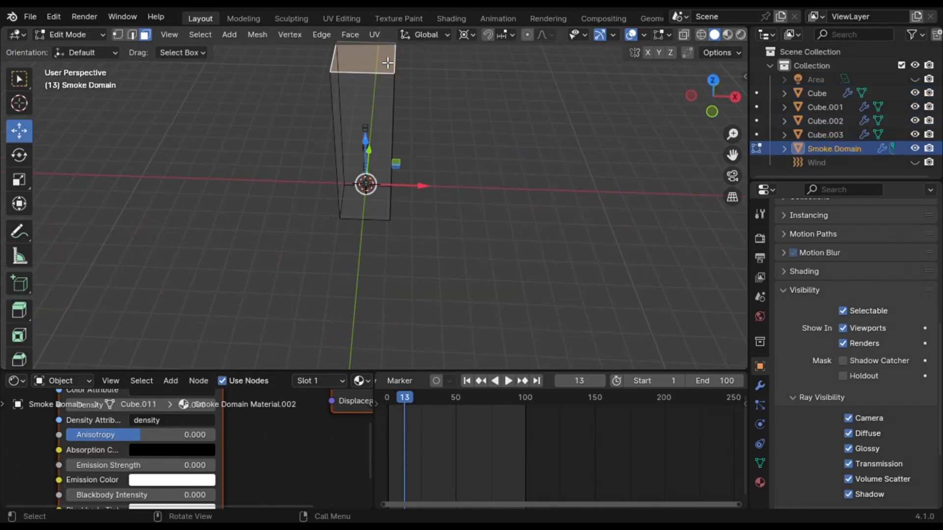
left_click(815, 162)
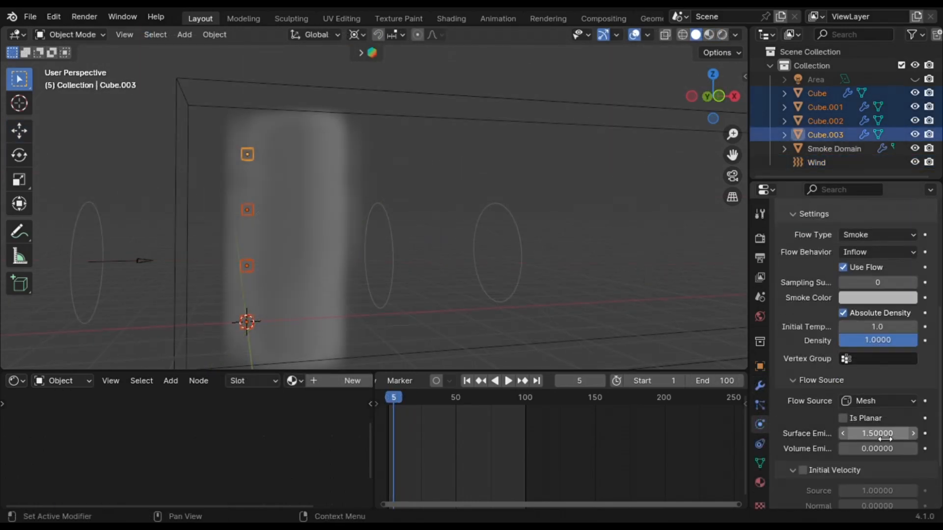
Add a cube inside the domain and set its Fluid type to Effector so smoke flows around it.
right_click(877, 433)
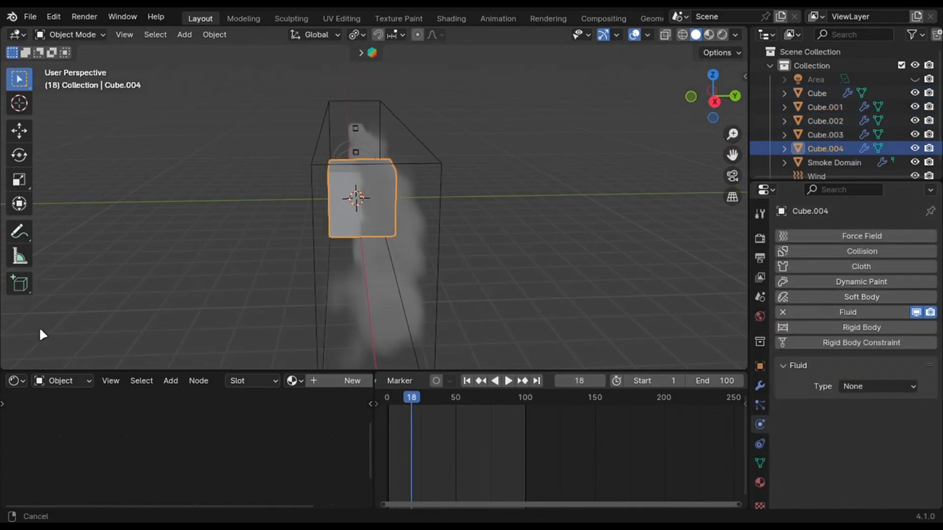
left_click(877, 386)
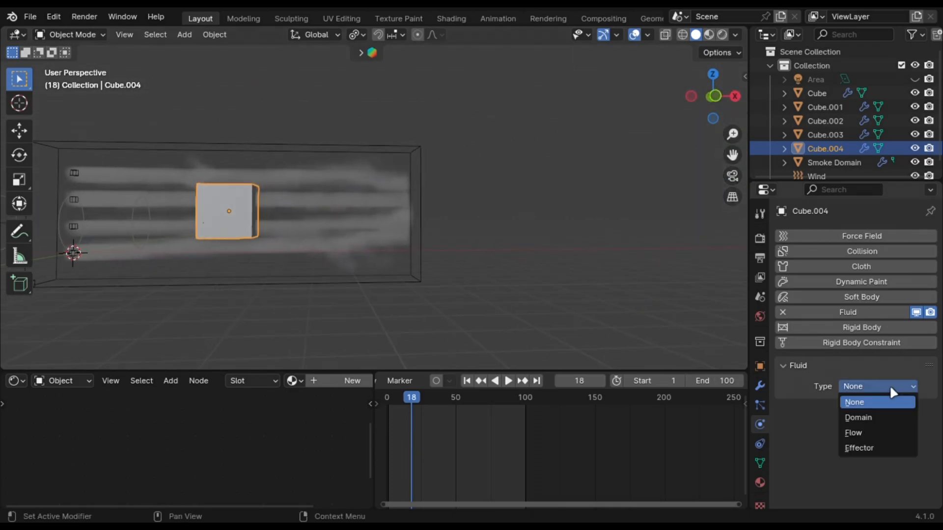
left_click(859, 447)
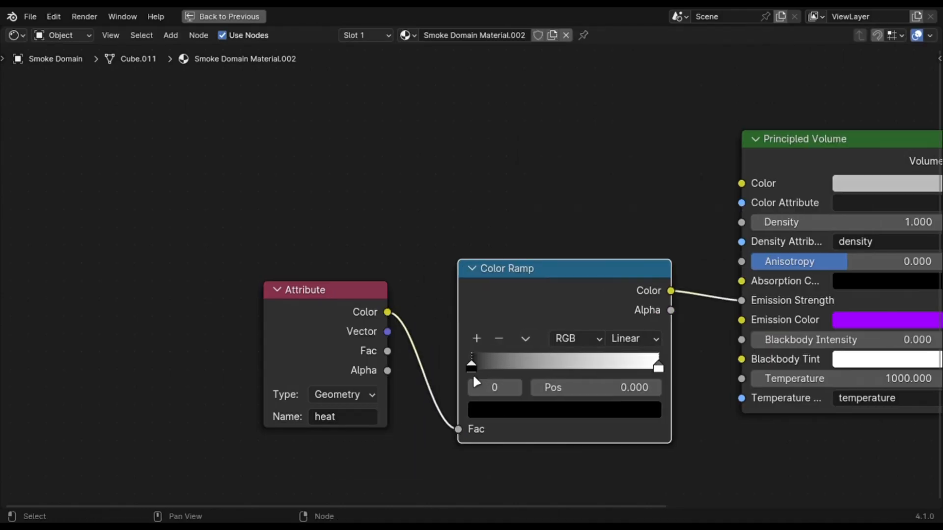
Route the heat attribute through a color ramp into purple emission, then return to the Layout workspace.
left_click(223, 17)
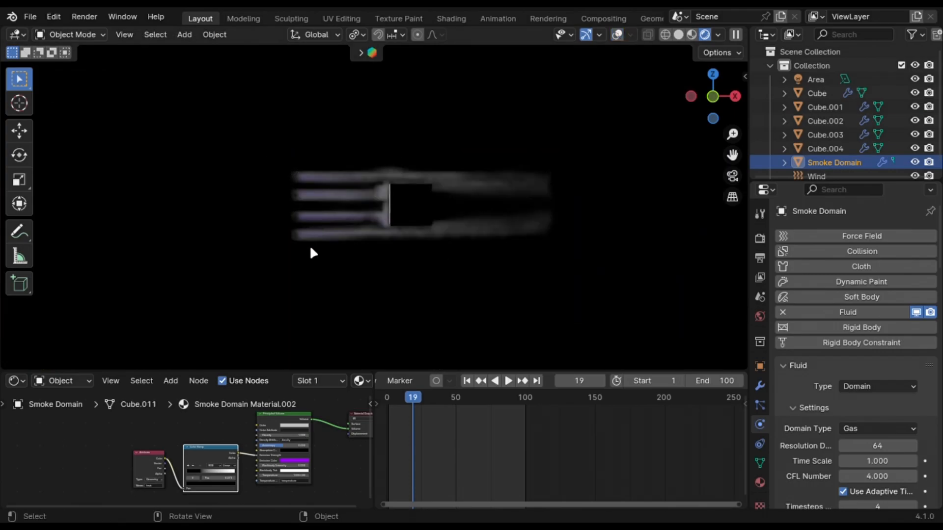
left_click(507, 381)
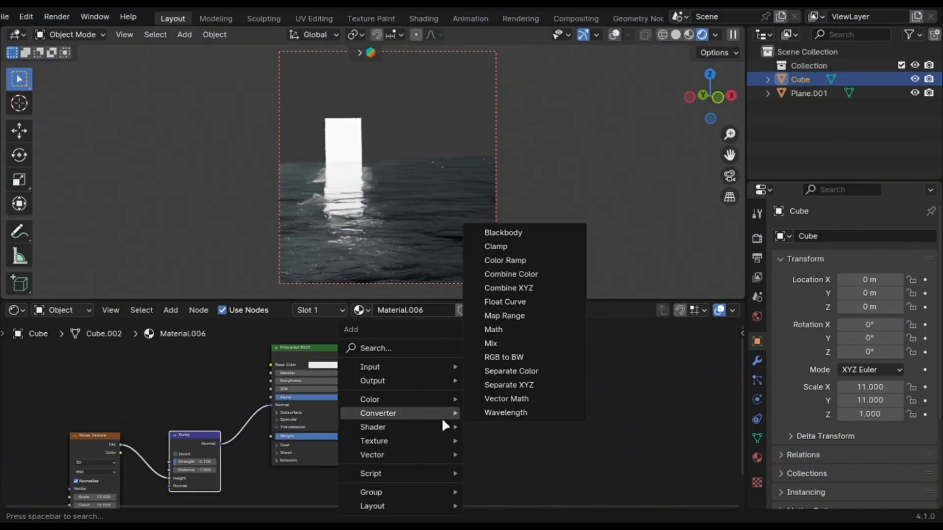
Add a Principled Volume node to the cube's material and adjust its Density.
type("prin")
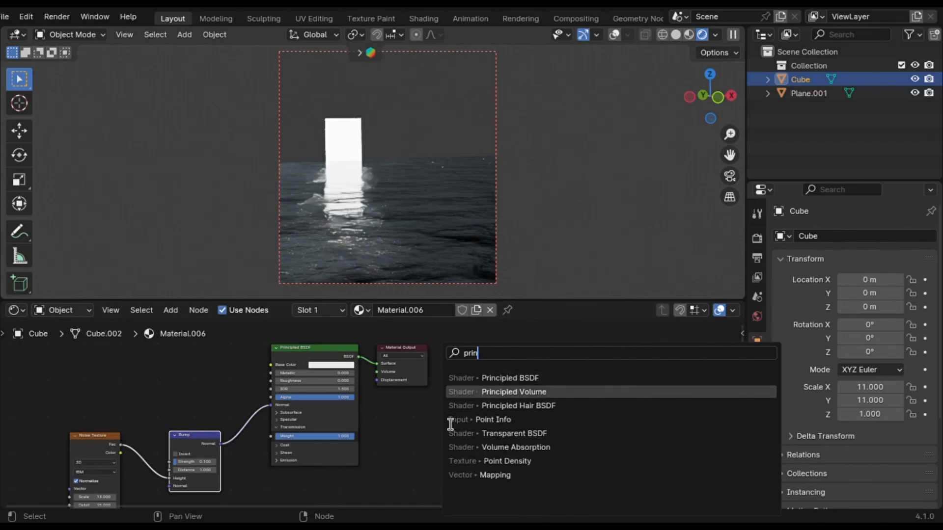
left_click(514, 392)
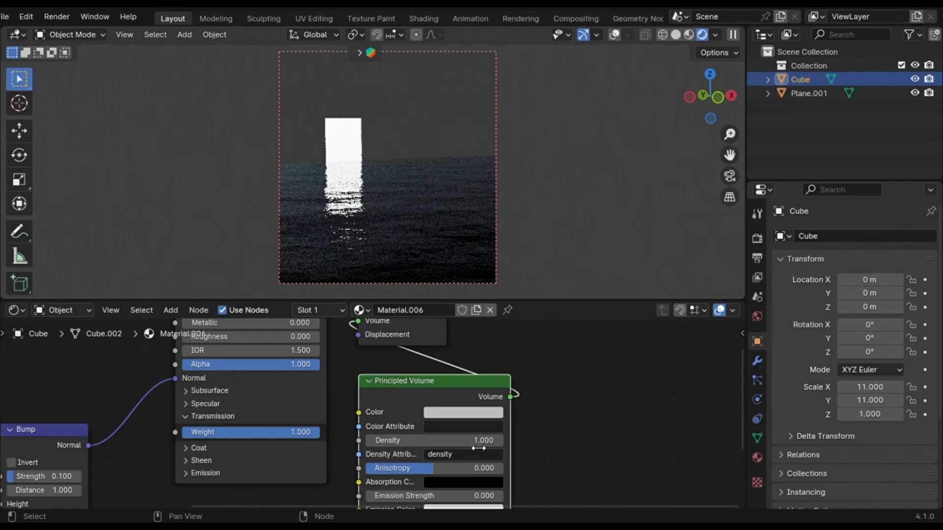
double_click(451, 465)
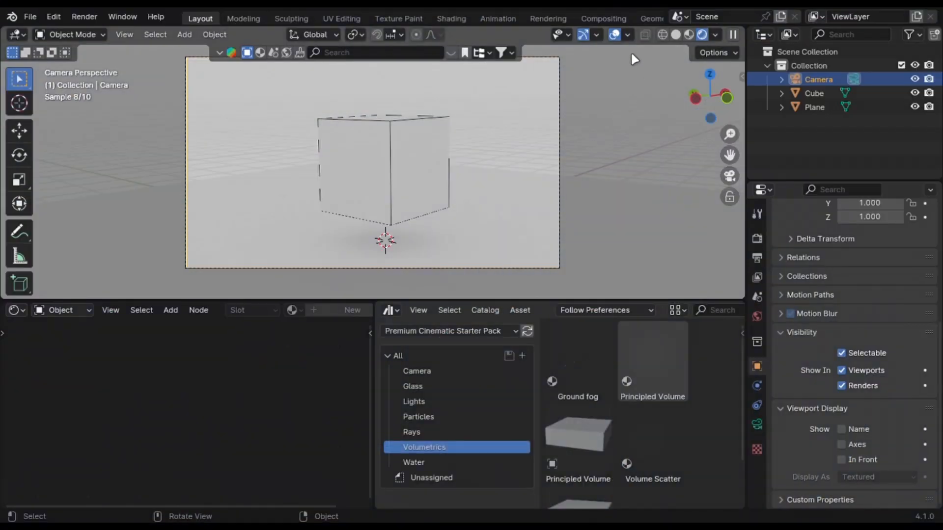
Drop the Principled Volume fog asset into the scene and adjust the camera's Focal Length.
left_click(615, 34)
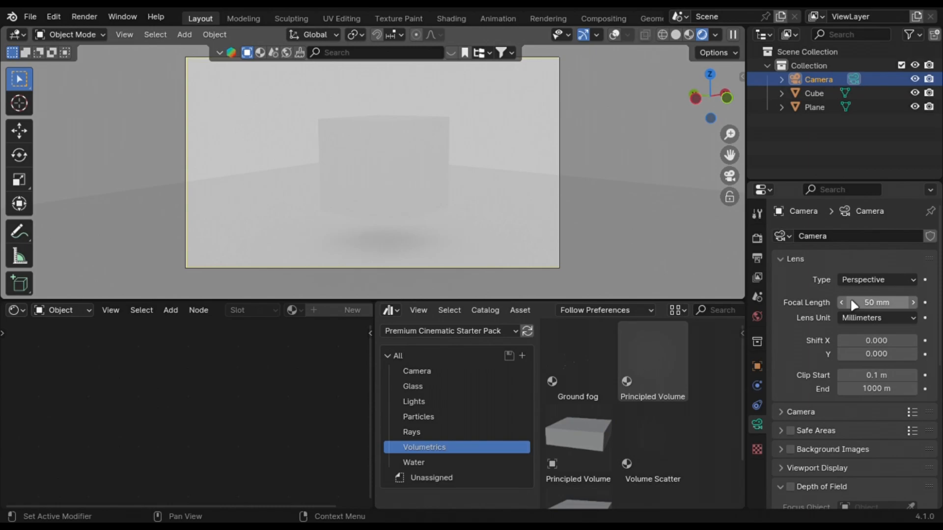
left_click(877, 280)
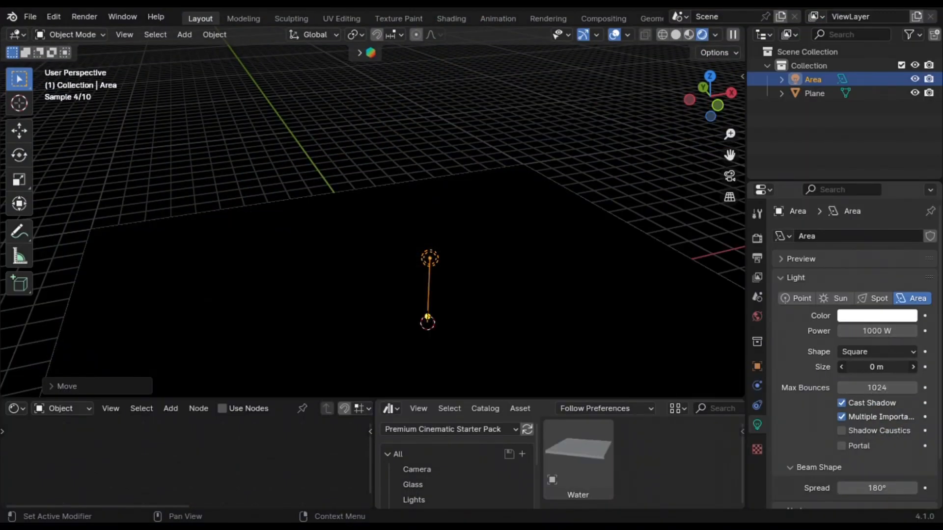
Set the area light's Beam Spread to 0° and review its Shape options.
left_click(876, 366)
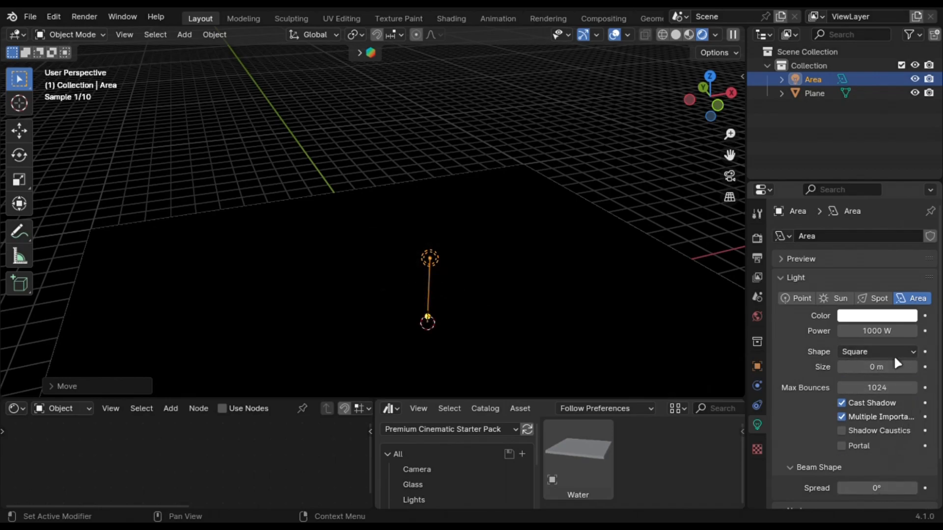
left_click(876, 351)
type("displa")
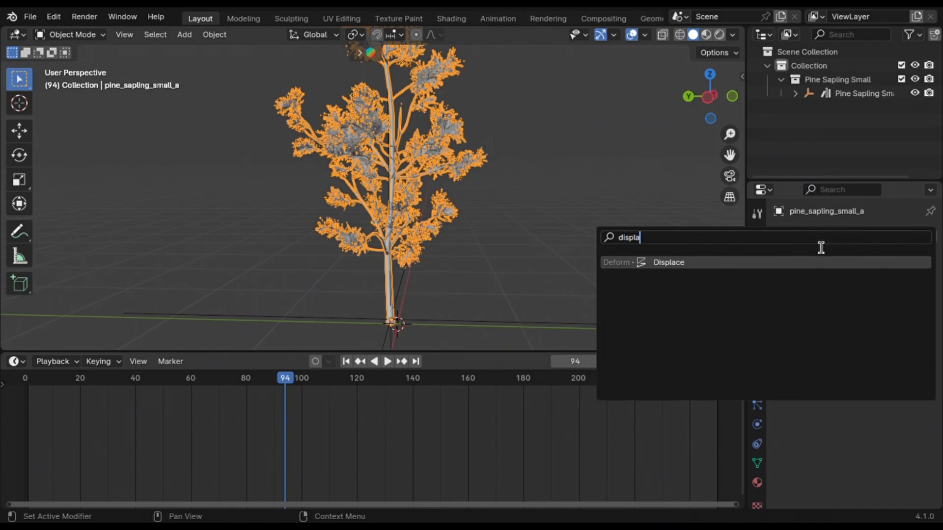
Add a Displace modifier with a Clouds texture and object-based texture coordinates.
left_click(667, 263)
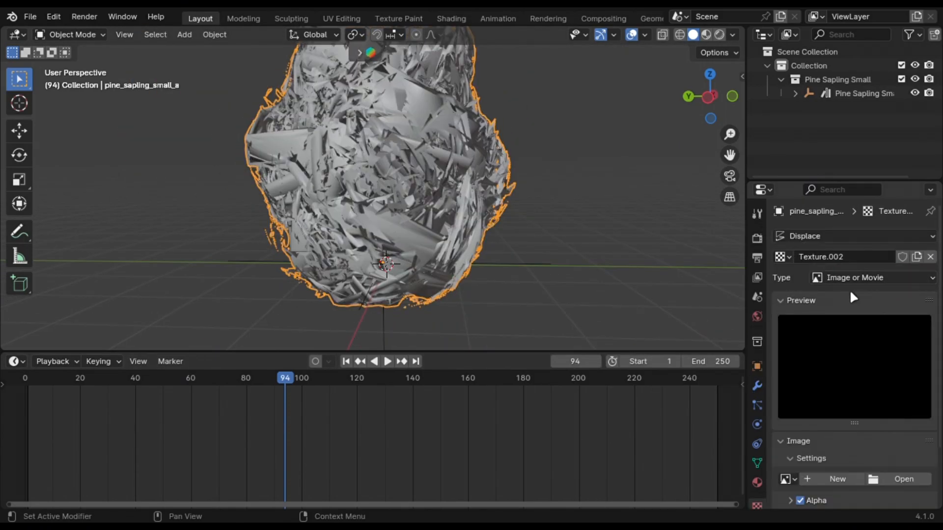
left_click(872, 276)
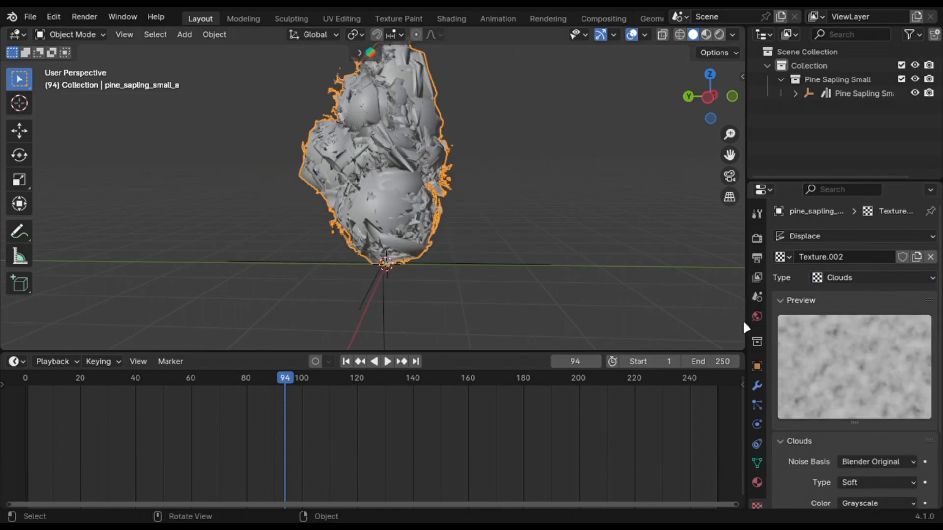
left_click(877, 297)
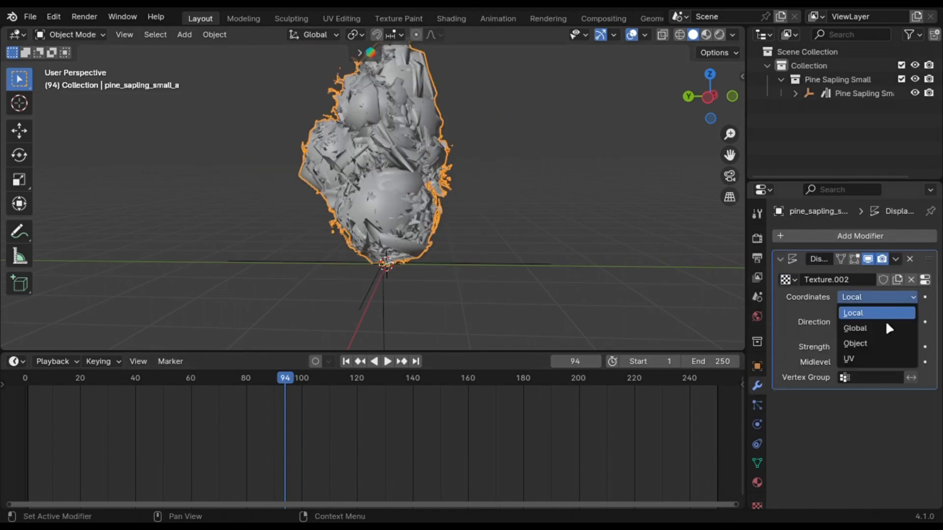
left_click(855, 343)
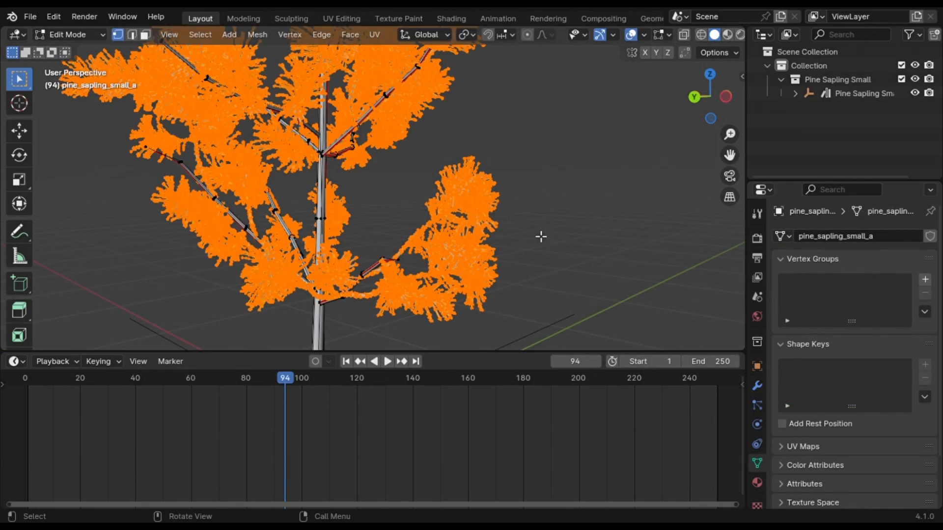
Create a new vertex group on the sapling named 'Leaves'.
left_click(924, 279)
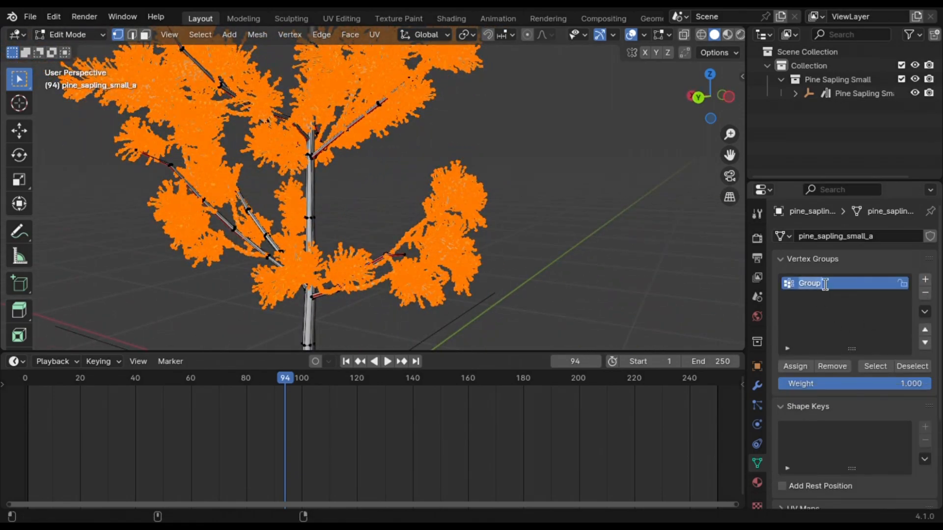
type("Leavees")
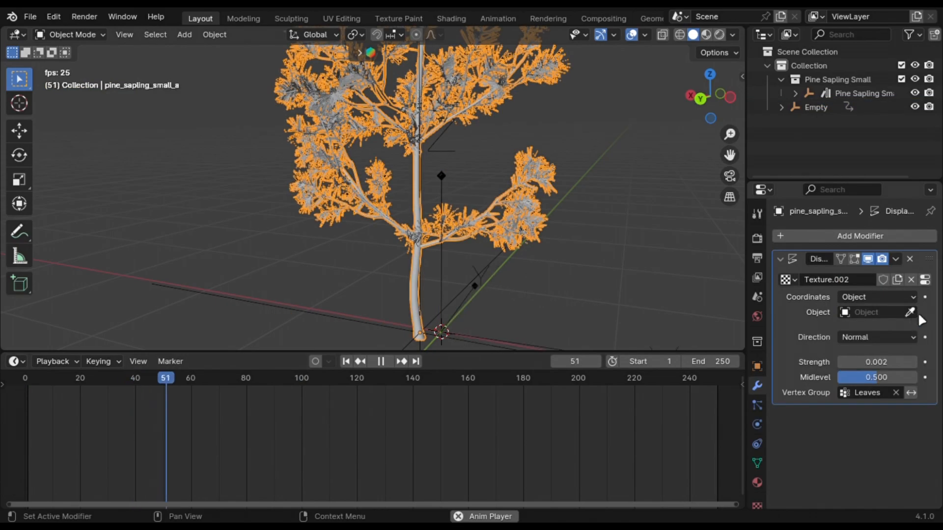
Point the Displace coordinates at the Empty and set a Simple Deform modifier to Bend.
left_click(872, 312)
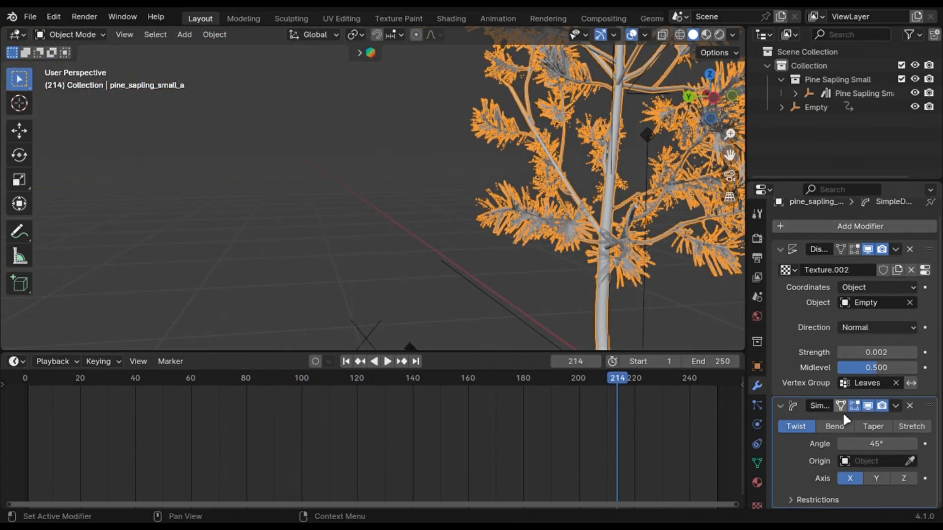
left_click(834, 426)
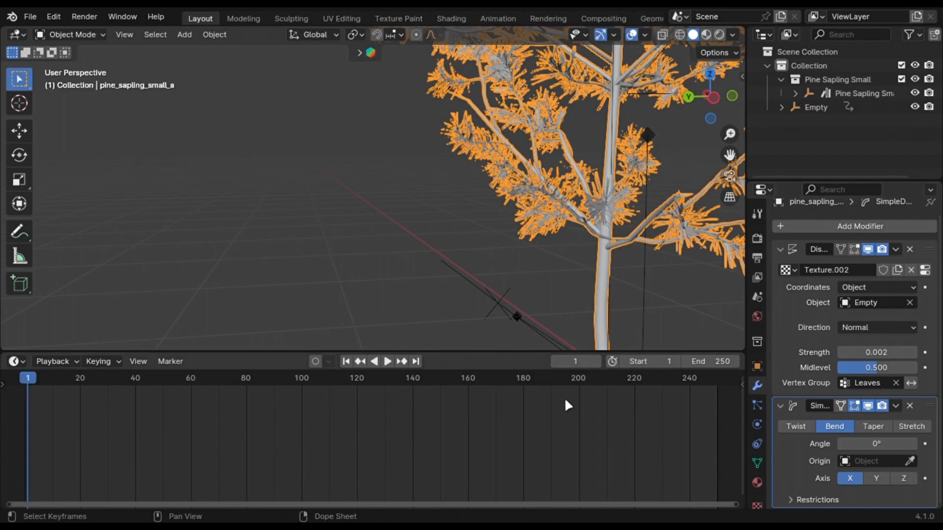
left_click(387, 361)
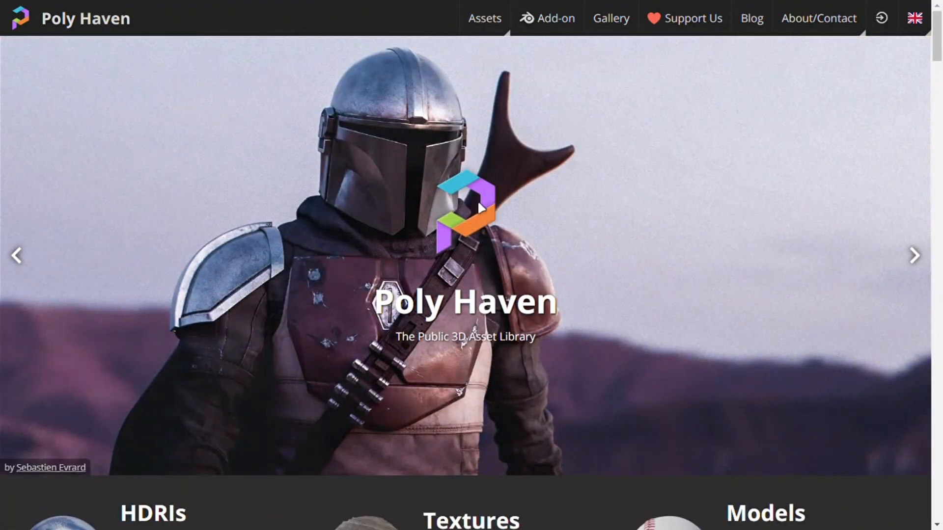
Browse Poly Haven's home page through the HDRIs, Textures and Models sections.
scroll("down", 3)
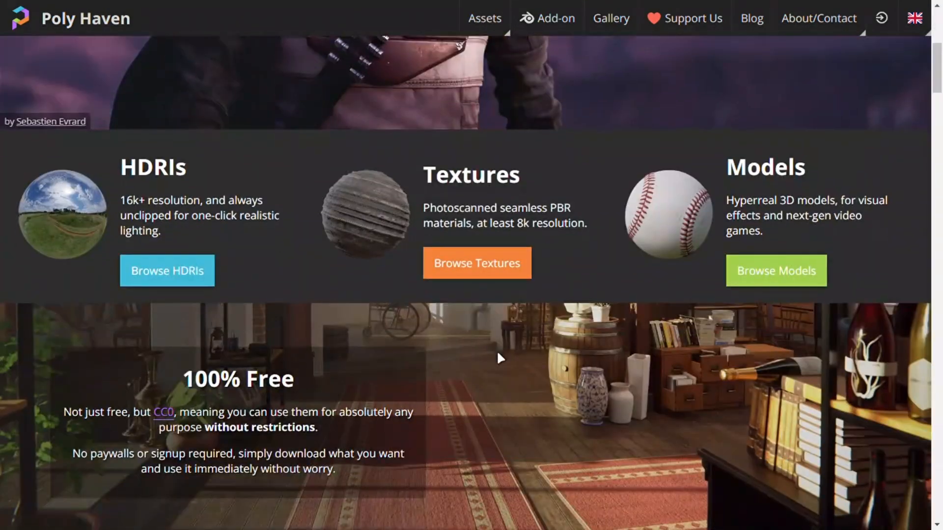
scroll("up", 3)
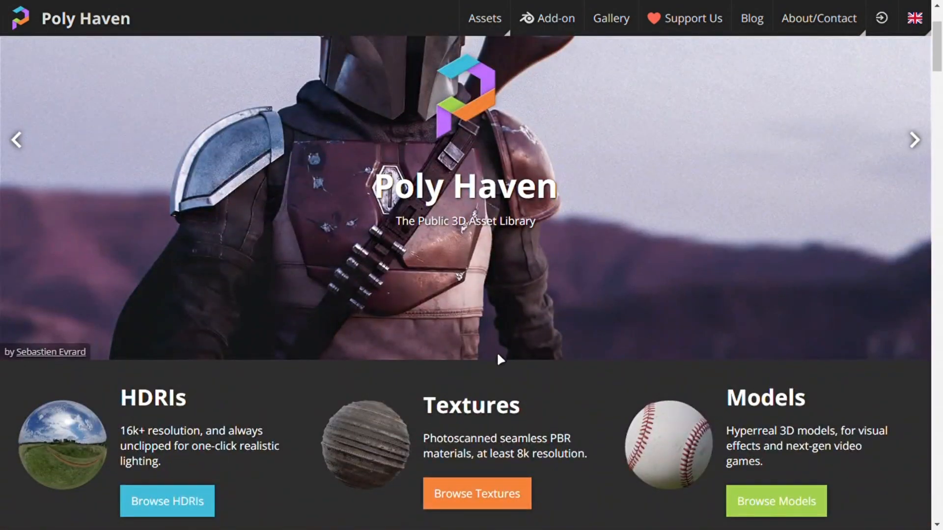
left_click(475, 493)
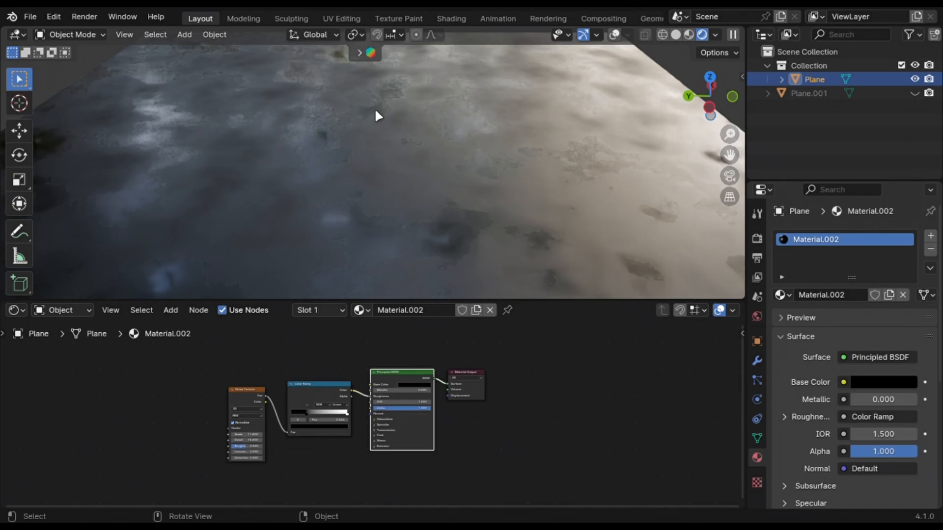
mouse_move(436, 352)
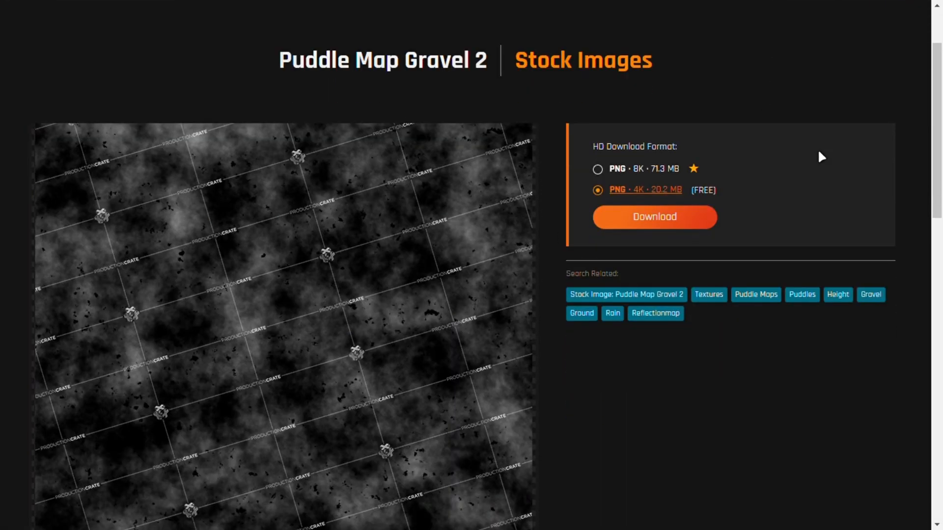
Scroll the Puddle Map Gravel 2 page to the free 4K PNG download option.
scroll("down", 3)
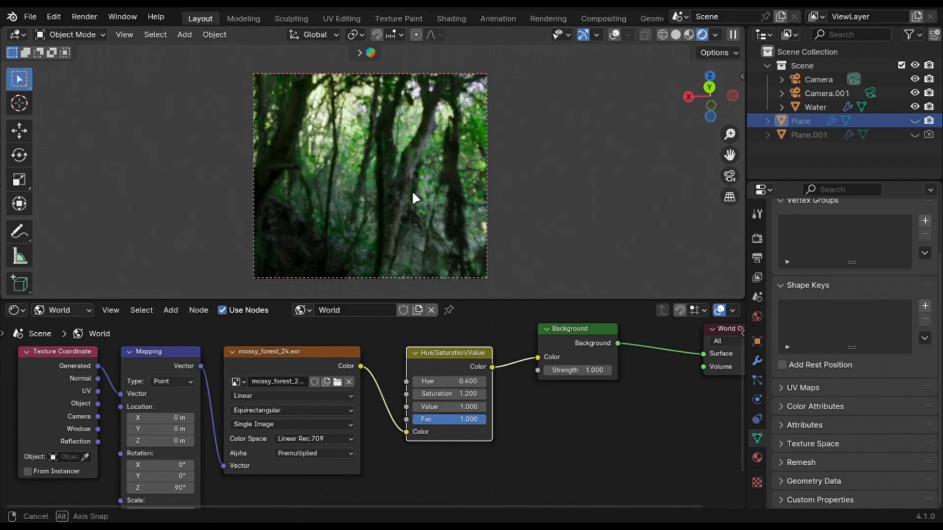
Insert a Hue/Saturation node before Background with Hue 0.6 and Saturation 1.2.
double_click(448, 381)
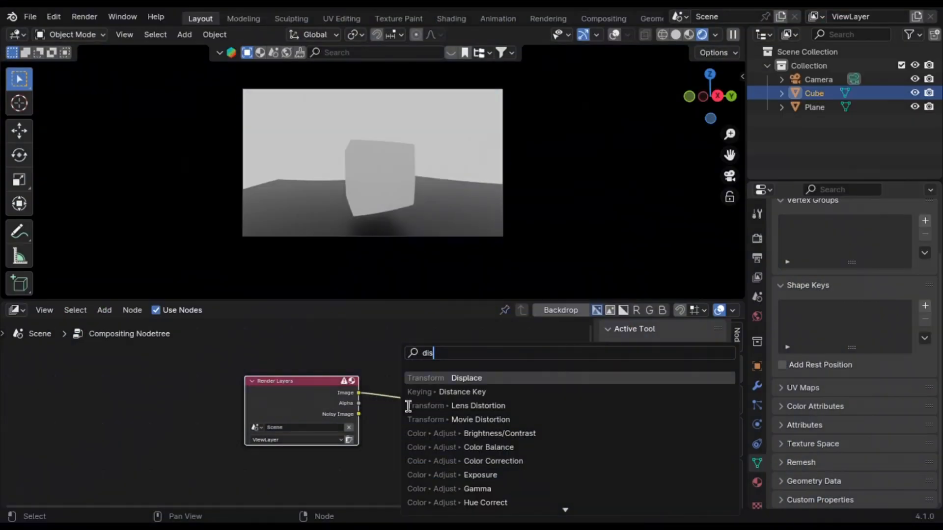
Add a Lens Distortion node to the composite with Distortion and Dispersion at 0.1.
left_click(477, 406)
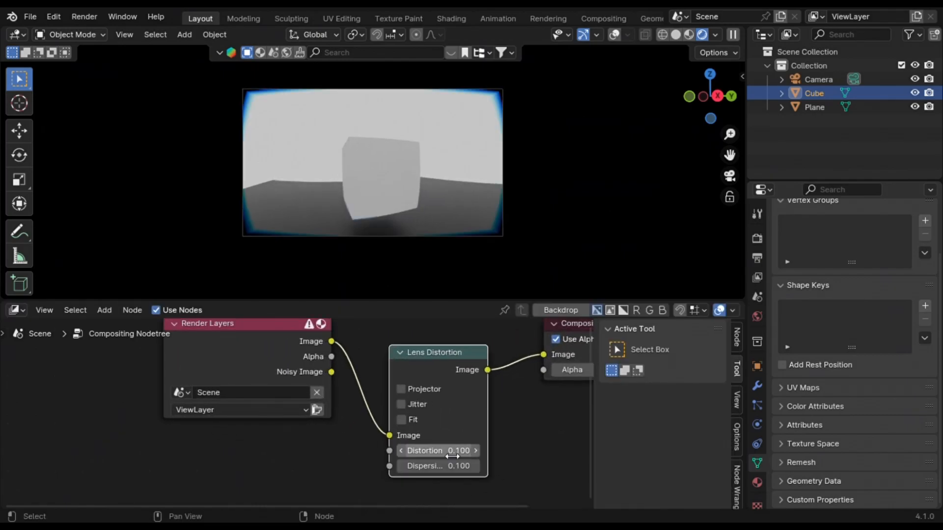
left_click(401, 420)
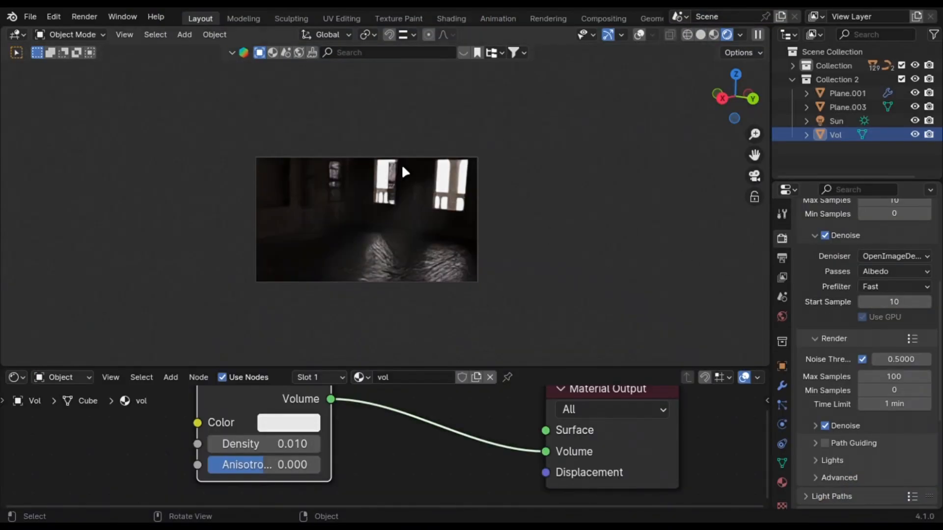
Edit the Volume Scatter's Anisotropy value for the 0.01-density room fog.
double_click(263, 444)
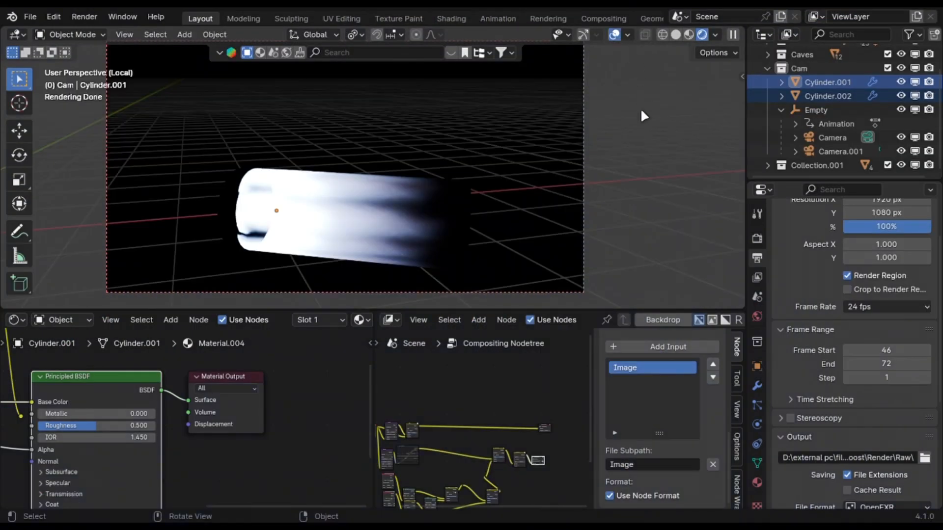
Select Cylinder.002, review its Emission Strength 50 Flame.mp4 material and view it in Rendered shading.
left_click(829, 96)
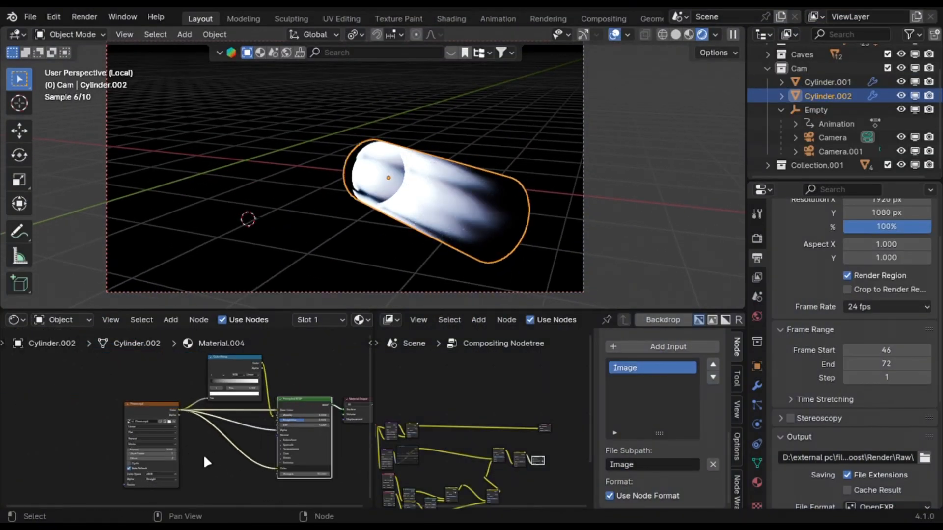
left_click(389, 319)
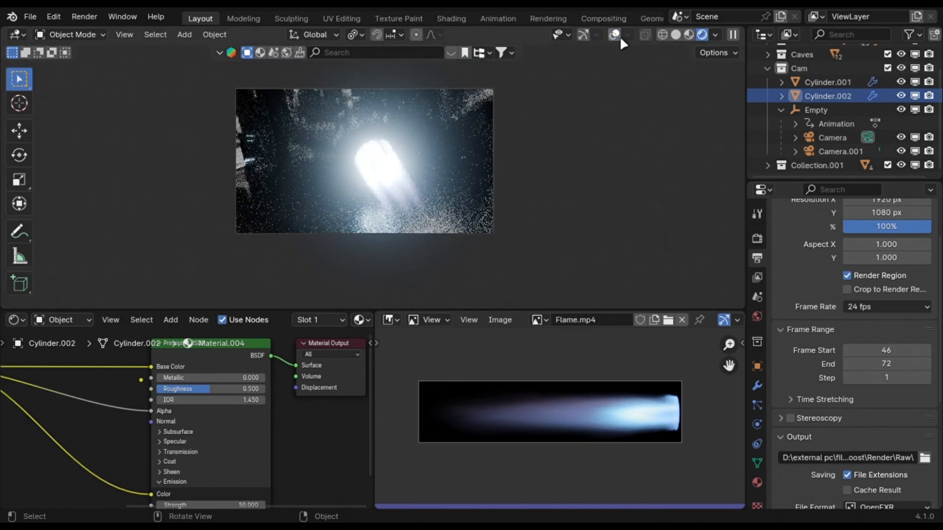
left_click(613, 34)
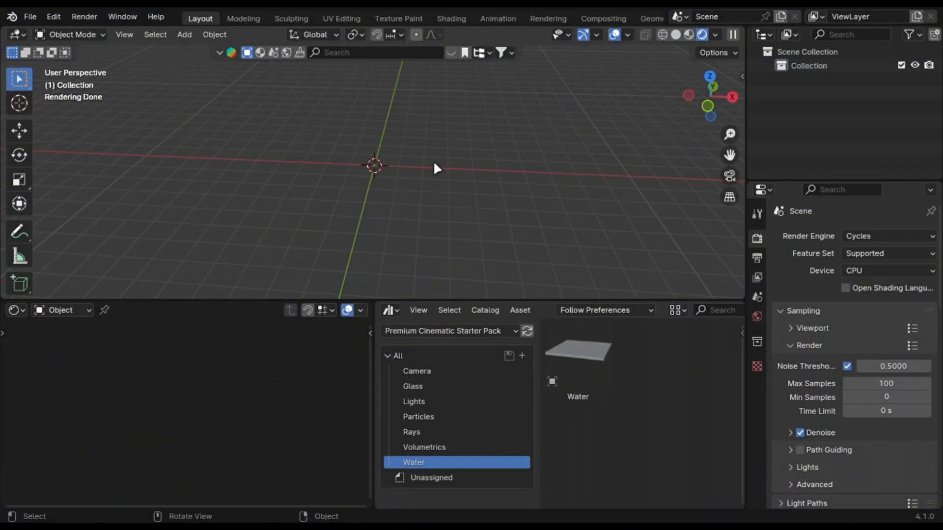
Show the Particles catalog of the Cinematic Starter Pack and pick asset 1.
left_click(419, 416)
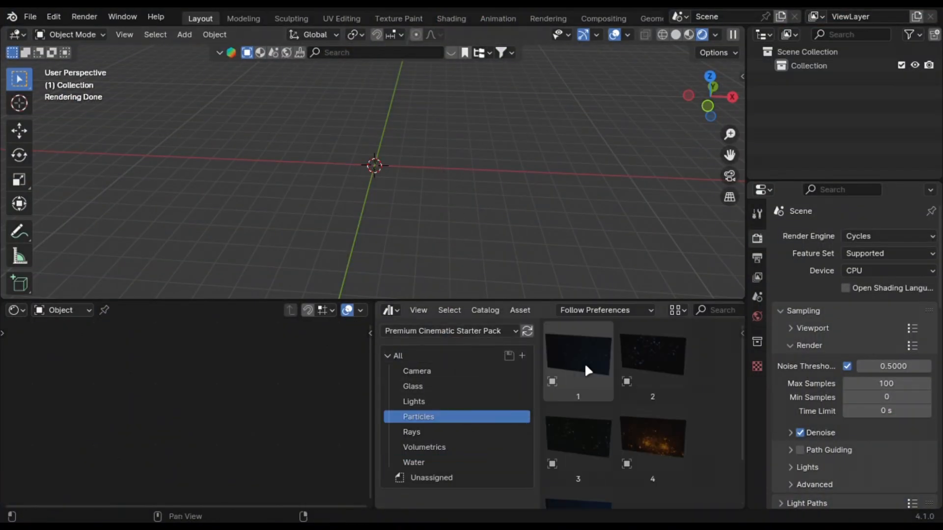
left_click(577, 360)
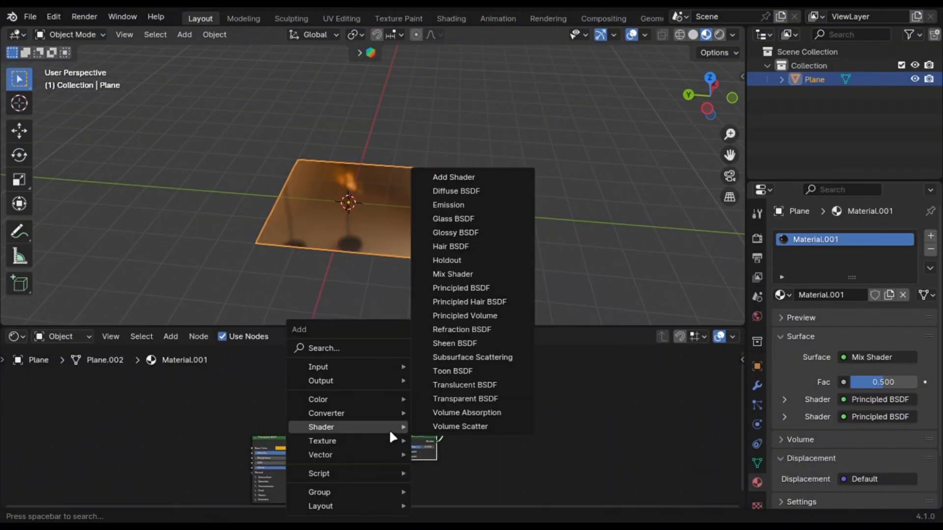
Add a shader node to the plane's mix material and scrub the timeline to preview the transition.
left_click(452, 274)
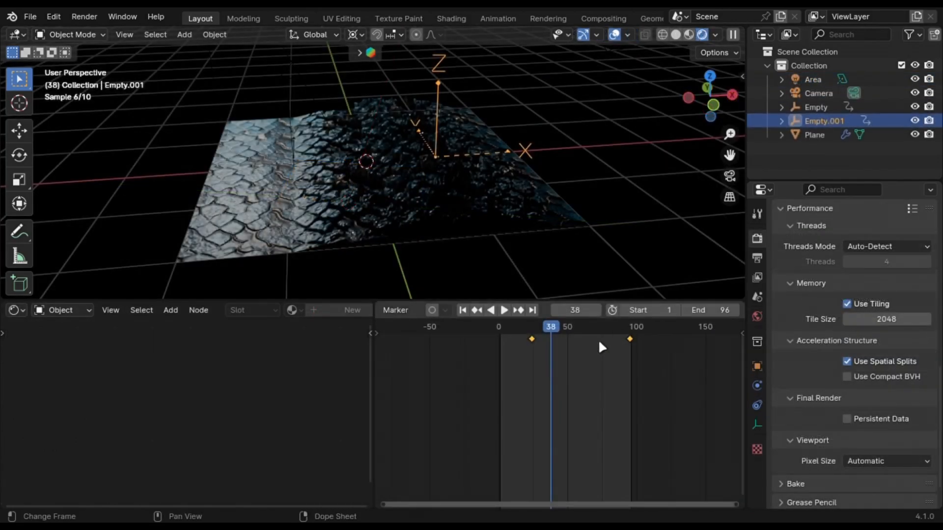
left_click(504, 309)
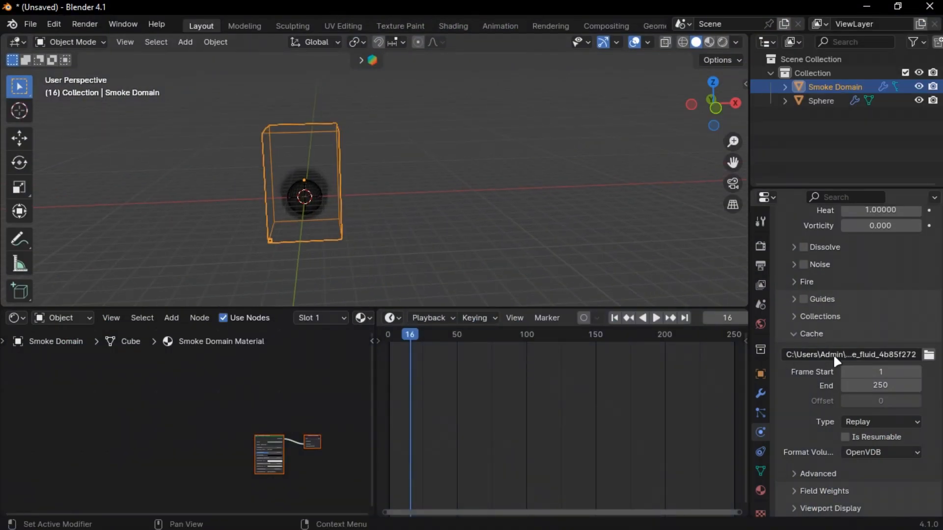
mouse_move(477, 225)
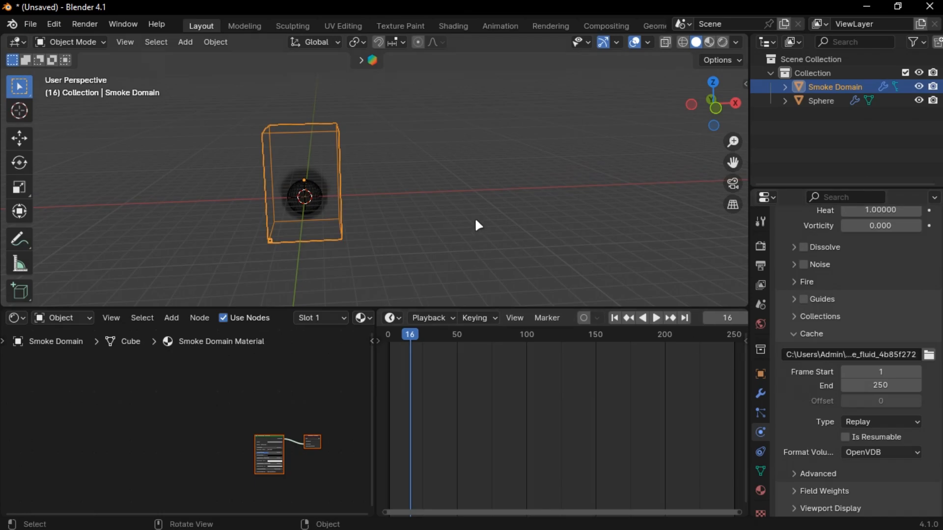
Search 'open' and import the fluid_data_0001 cache via Volume > Import OpenVDB.
type("open")
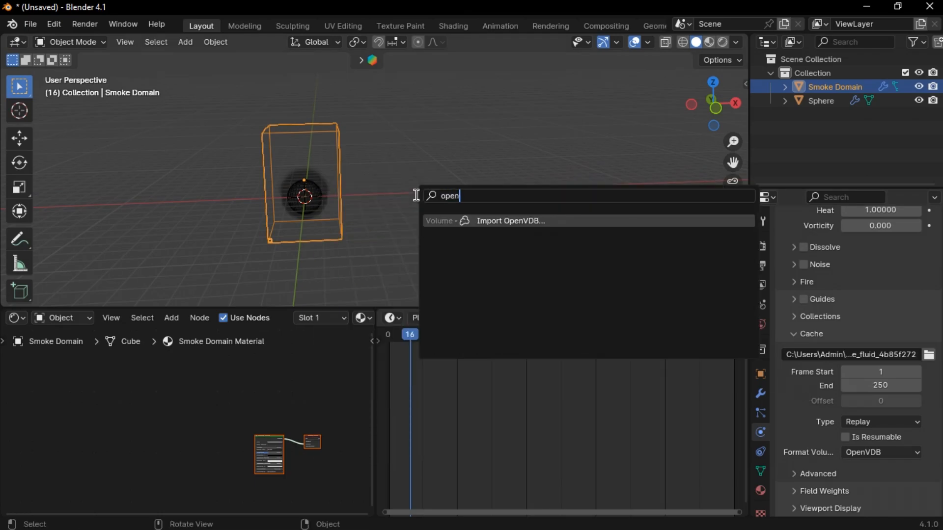
left_click(510, 221)
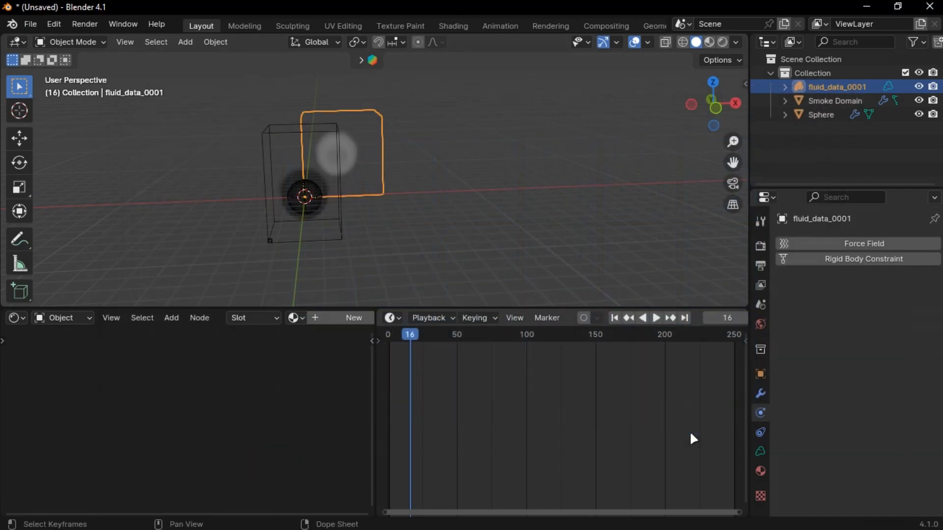
left_click(655, 317)
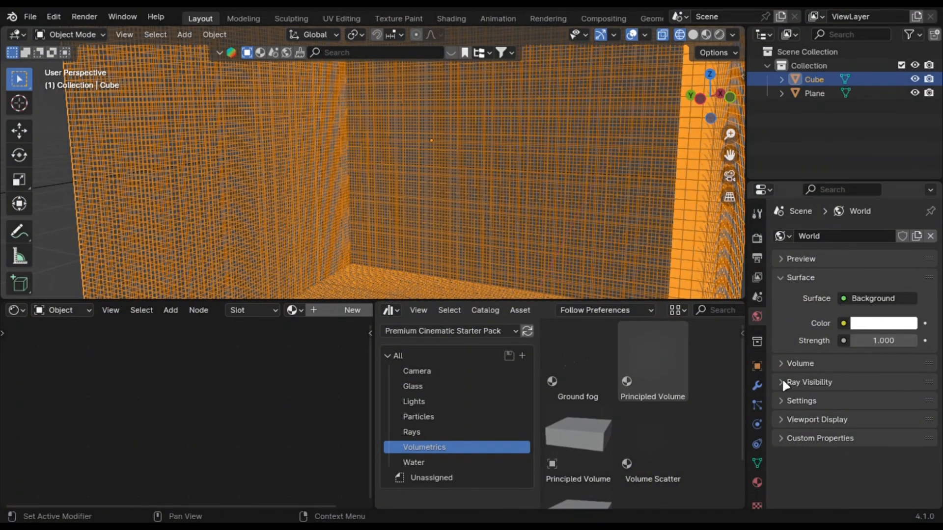
Show the cube's Object Properties Viewport Display section and its Display As options.
left_click(757, 365)
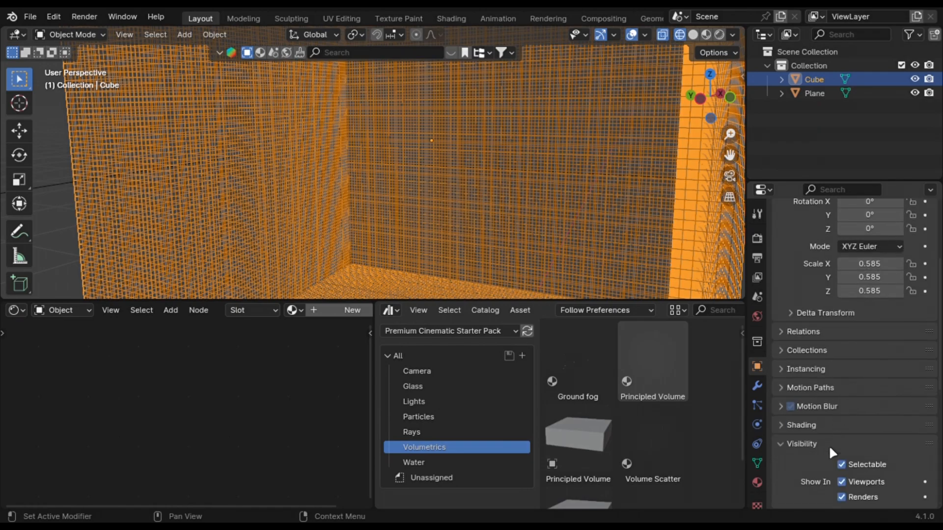
scroll("down", 3)
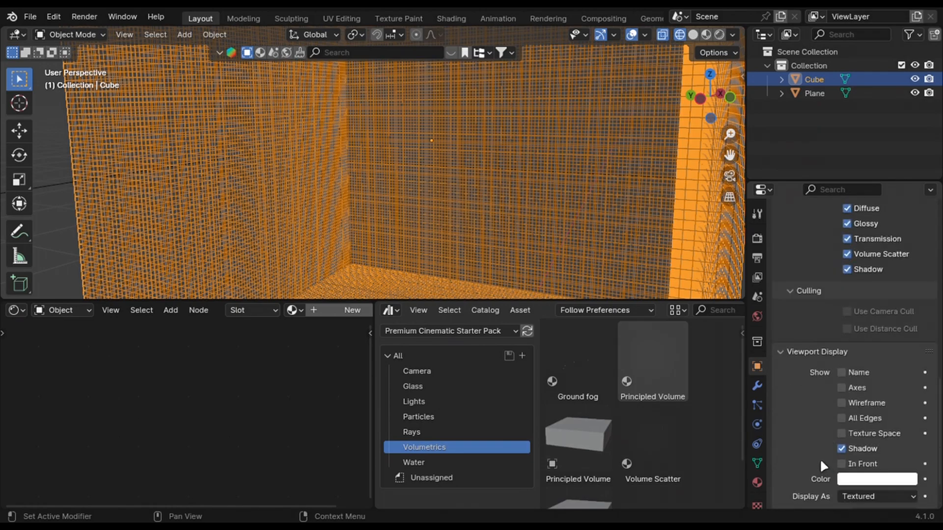
left_click(877, 496)
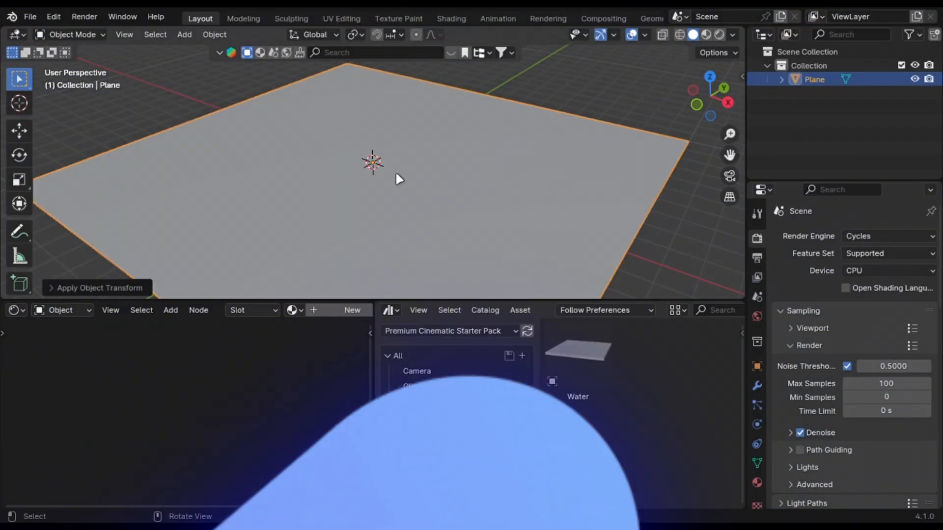
Enter Edit Mode on the plane and subdivide its mesh from the vertex menu.
key("Tab")
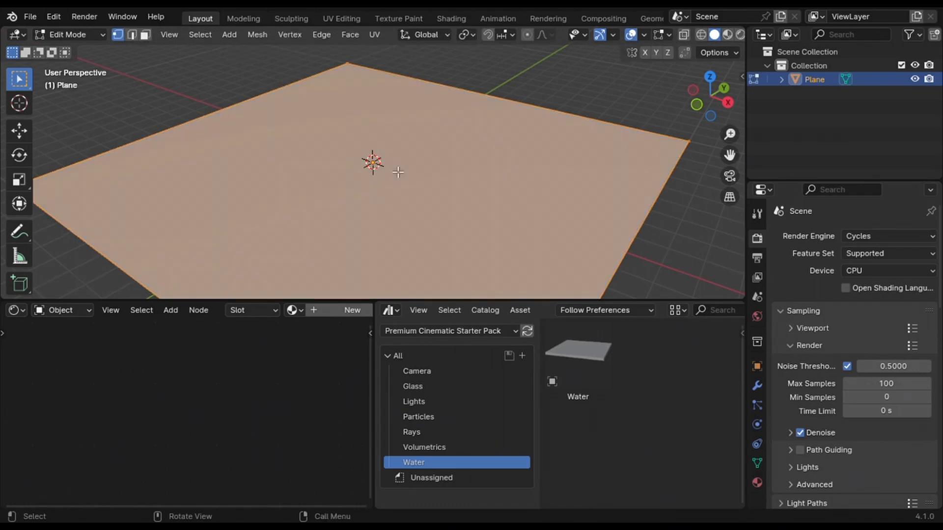
right_click(396, 173)
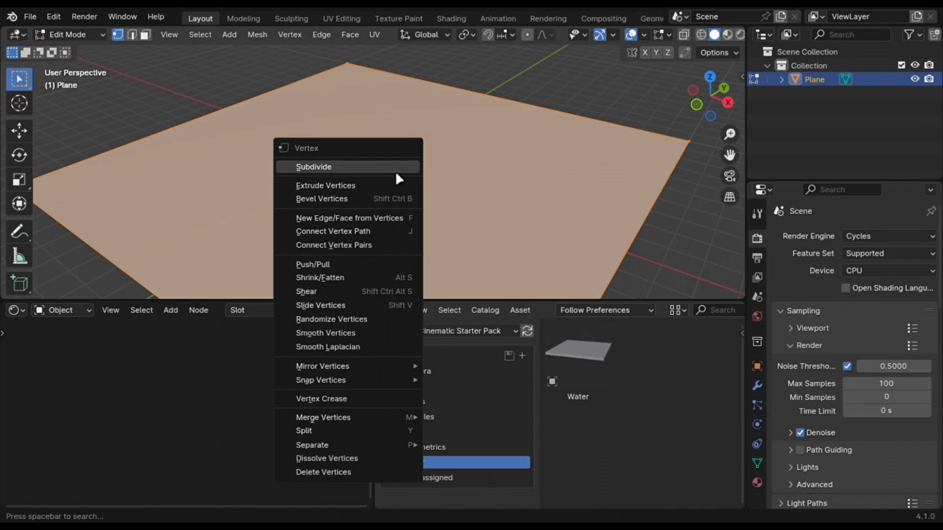
left_click(313, 167)
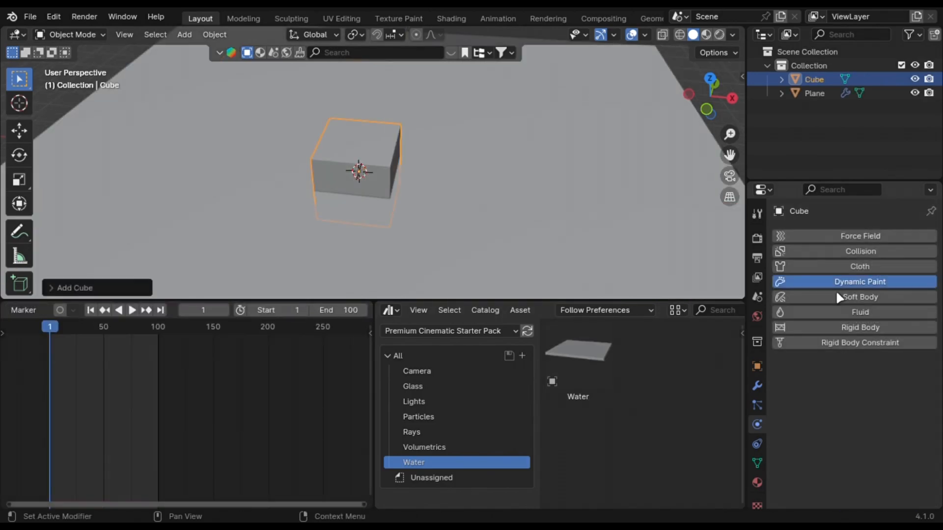
Give the cube Dynamic Paint physics of type Brush and add the brush.
left_click(860, 281)
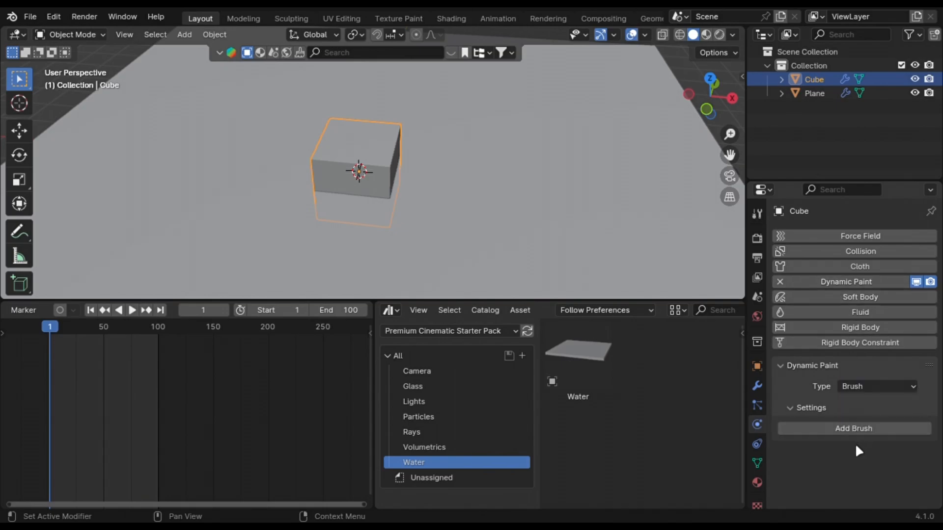
left_click(852, 428)
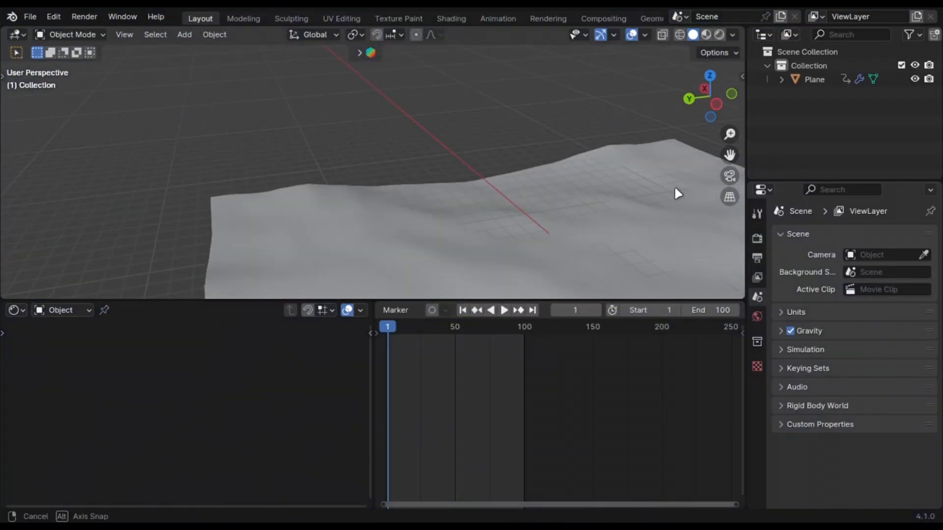
Add a new Plane mesh via the 'pl' search and enter Edit Mode on it.
type("pl")
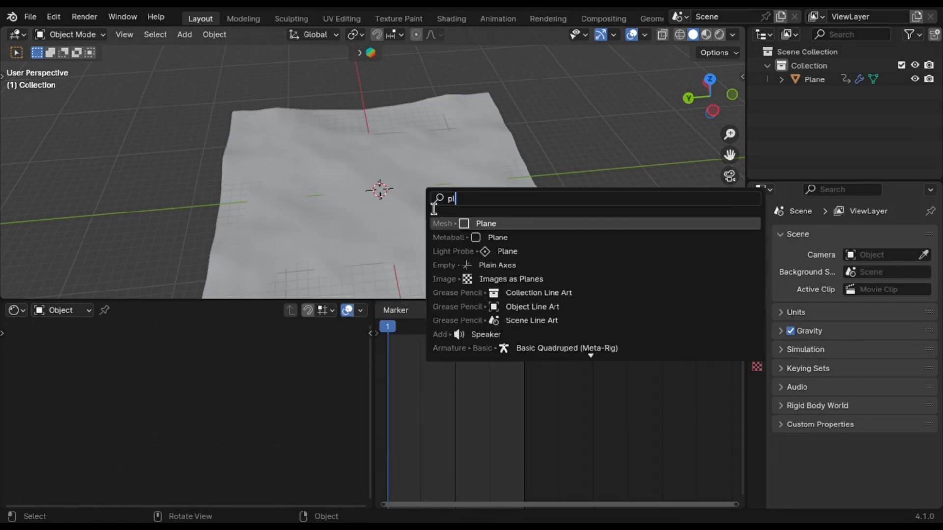
left_click(485, 223)
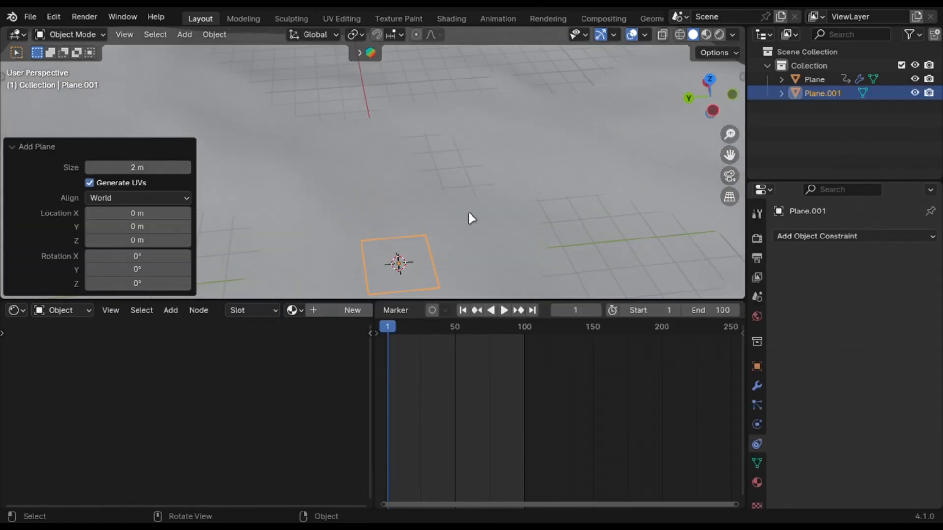
key("Tab")
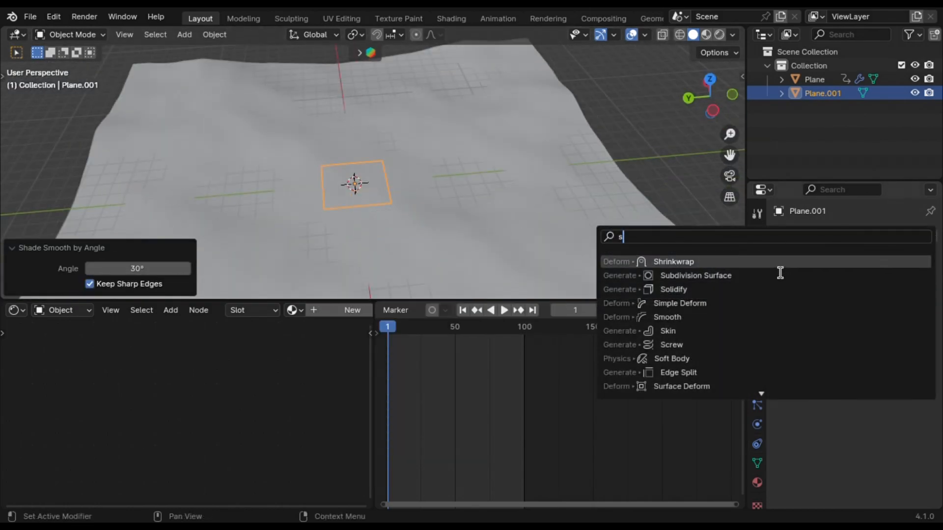
Shrinkwrap the small plane onto Plane with 0.01 m offset and add a 'Pin point' vertex group.
left_click(672, 261)
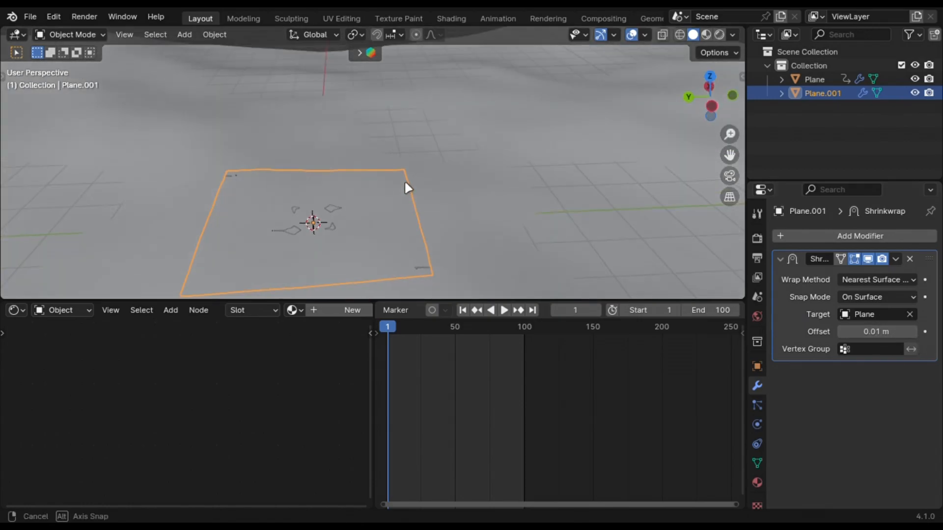
key("Tab")
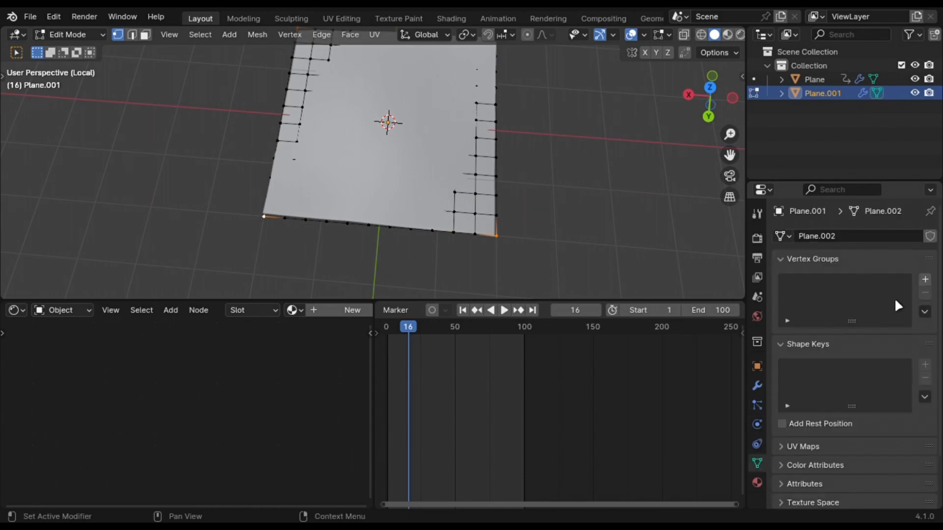
left_click(925, 279)
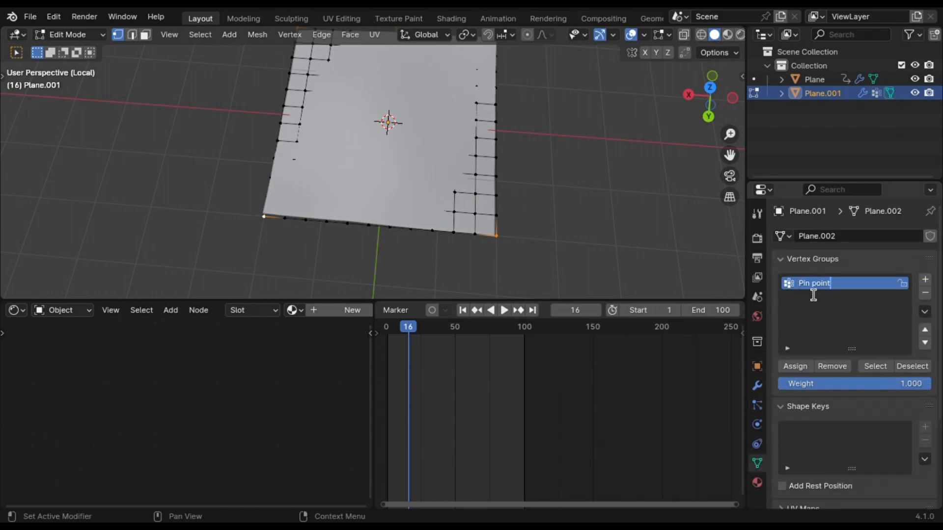